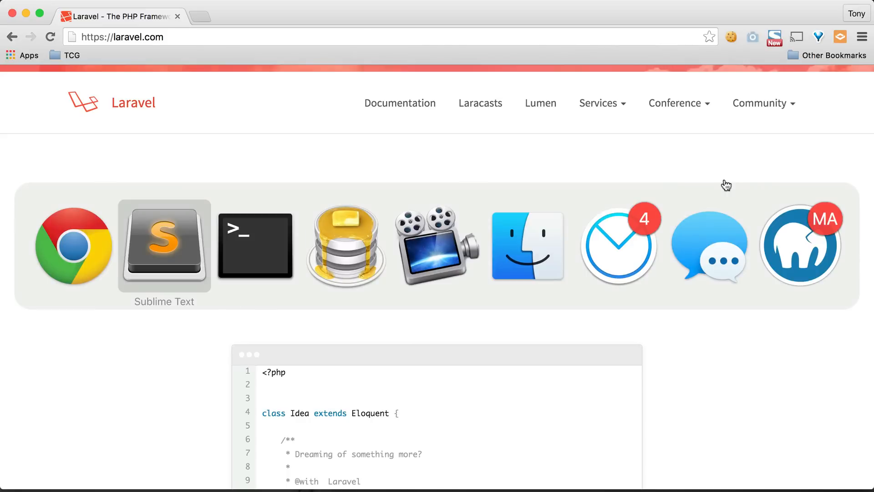
# Step: Create the Laravel project 'auth', run 'php artisan serve', and open it with 'subl .'
pyautogui.click(255, 246)
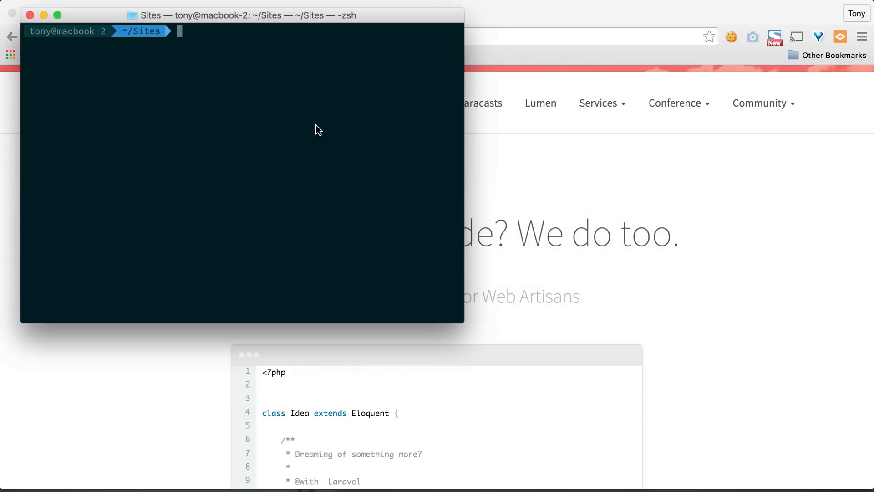
pyautogui.write('laravel new')
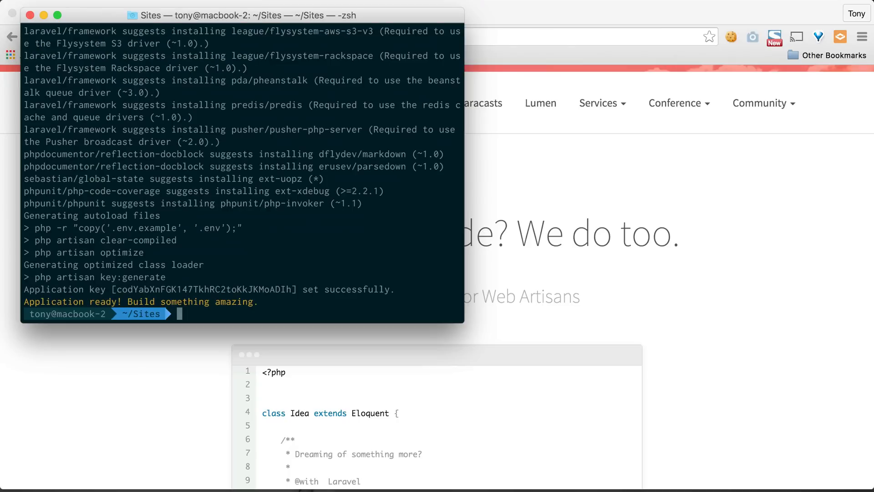
pyautogui.write('ph')
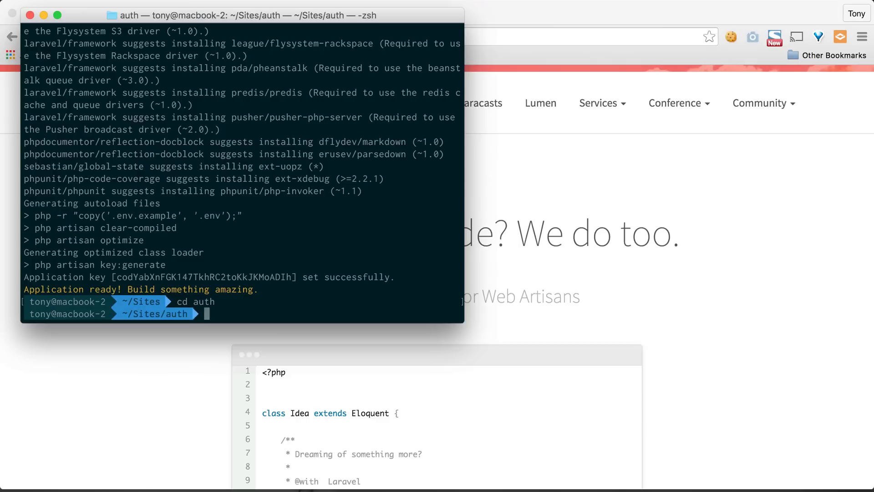
pyautogui.write('php ar')
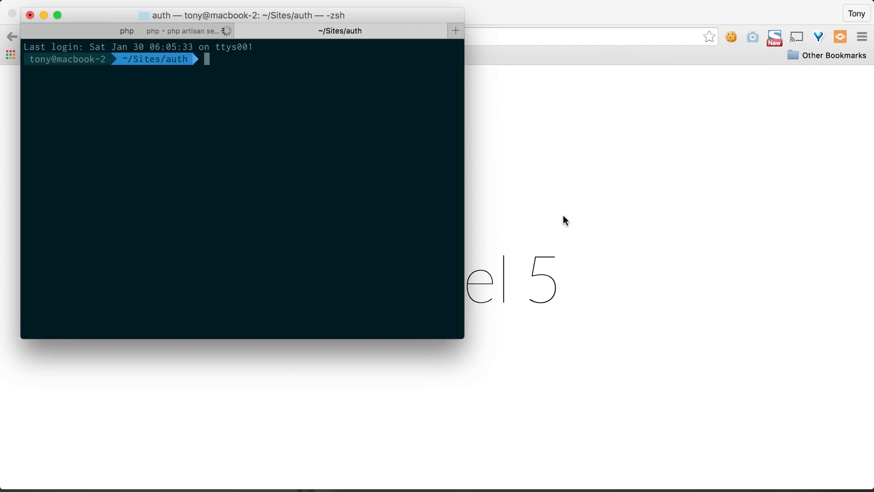
pyautogui.write('subl .')
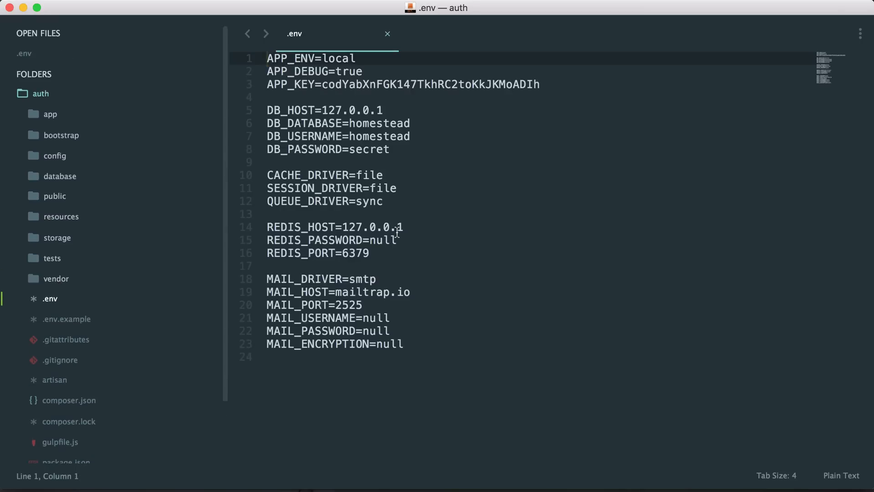
pyautogui.moveTo(428, 242)
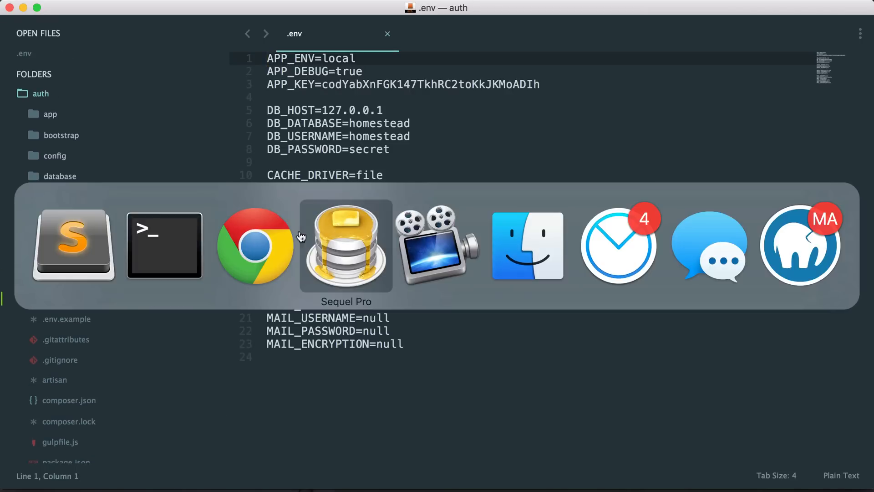
pyautogui.click(345, 245)
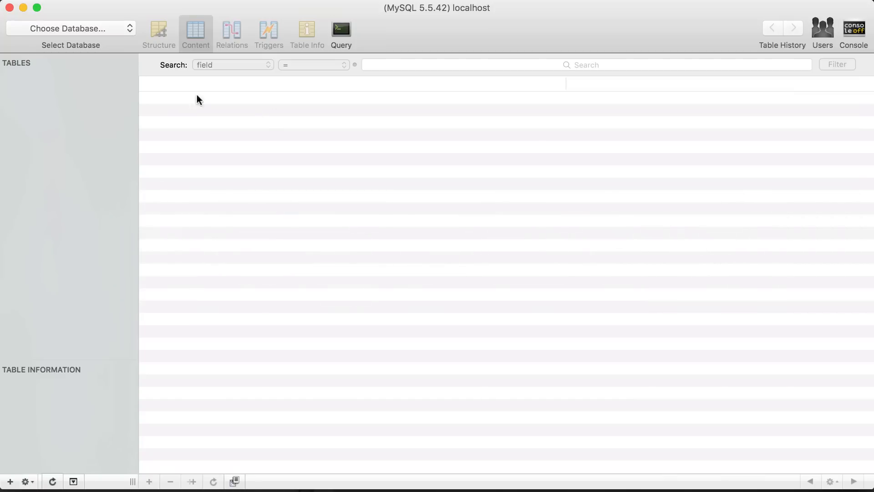
pyautogui.click(71, 28)
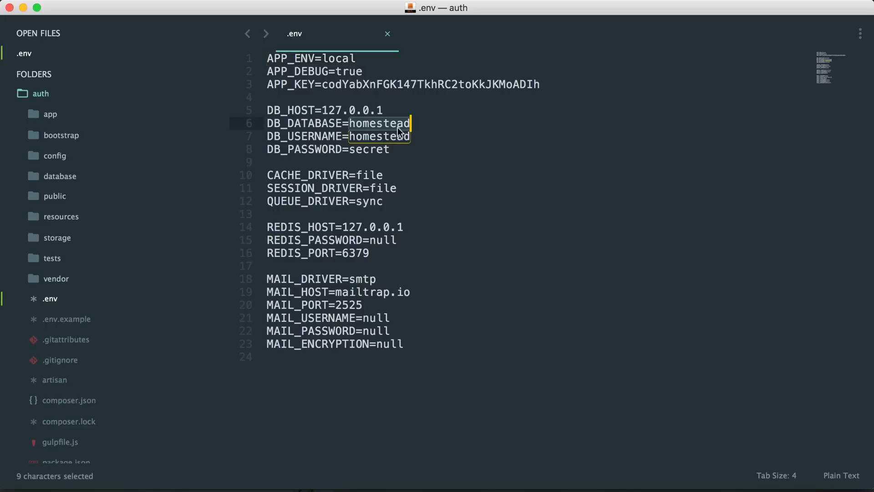
pyautogui.write('auth')
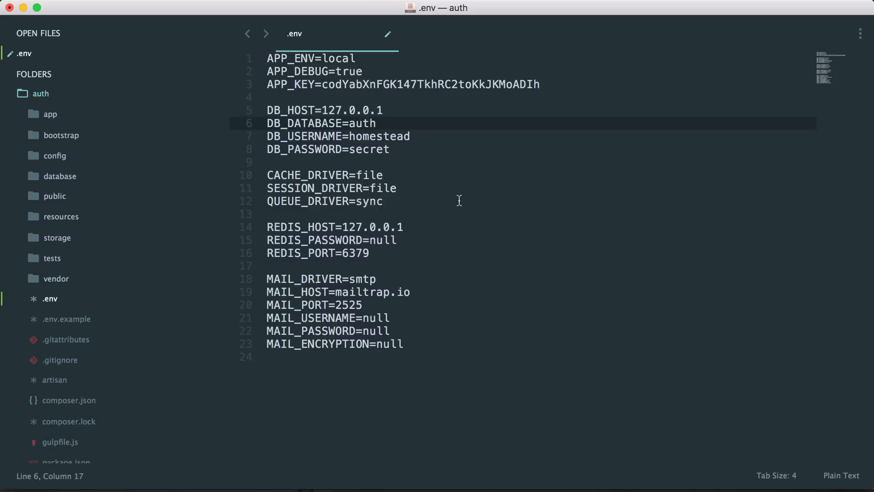
pyautogui.write('root')
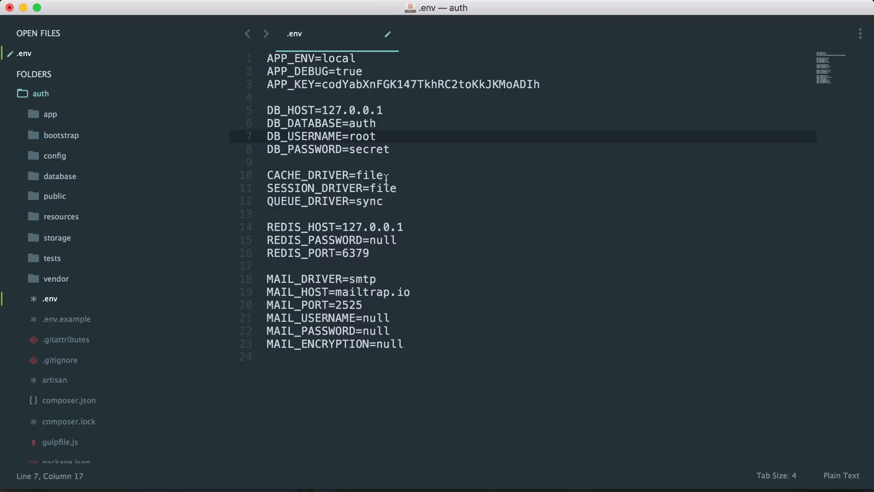
pyautogui.write('root')
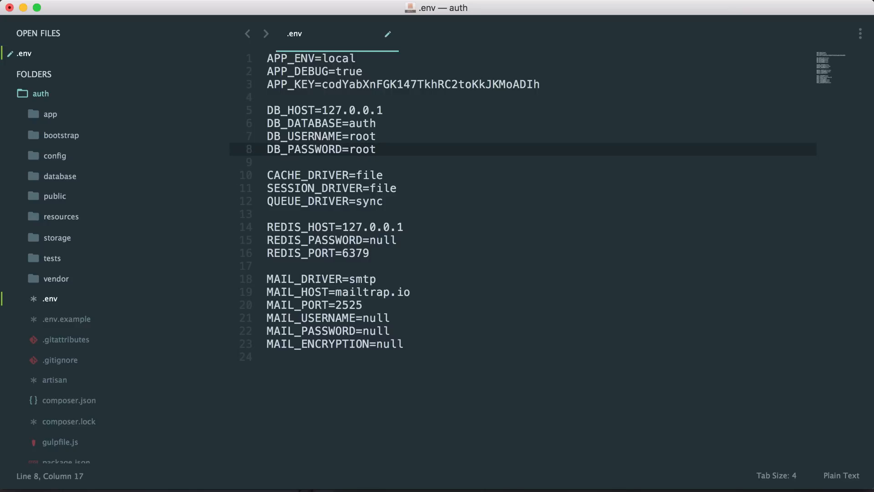
pyautogui.press('cmd+tab')
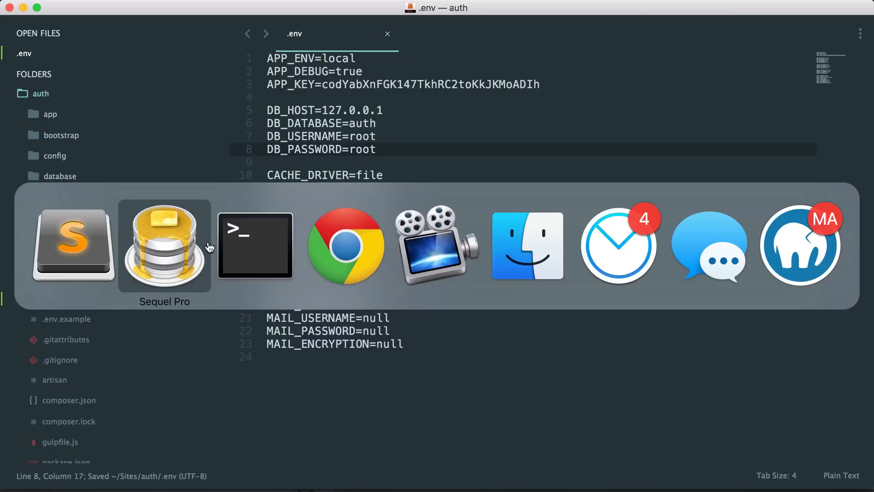
# Step: Run 'php artisan make:auth' in Terminal to scaffold login, register and home views
pyautogui.click(255, 245)
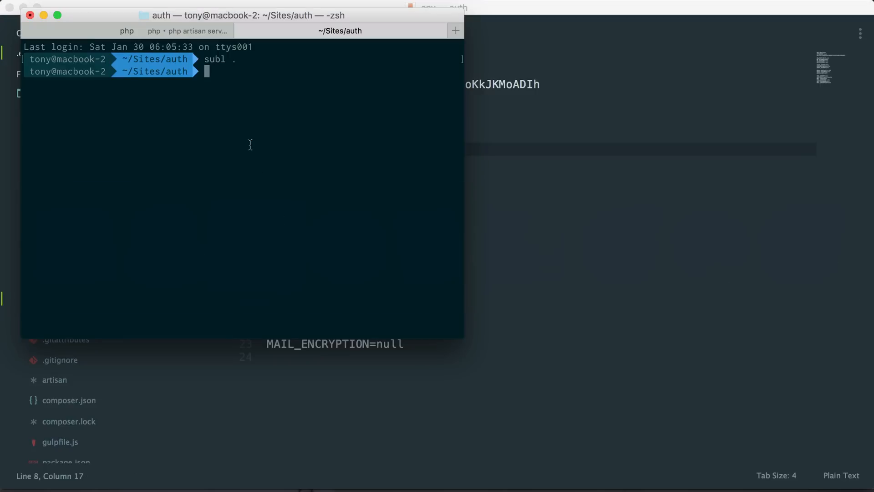
pyautogui.write('php artisan make:auth')
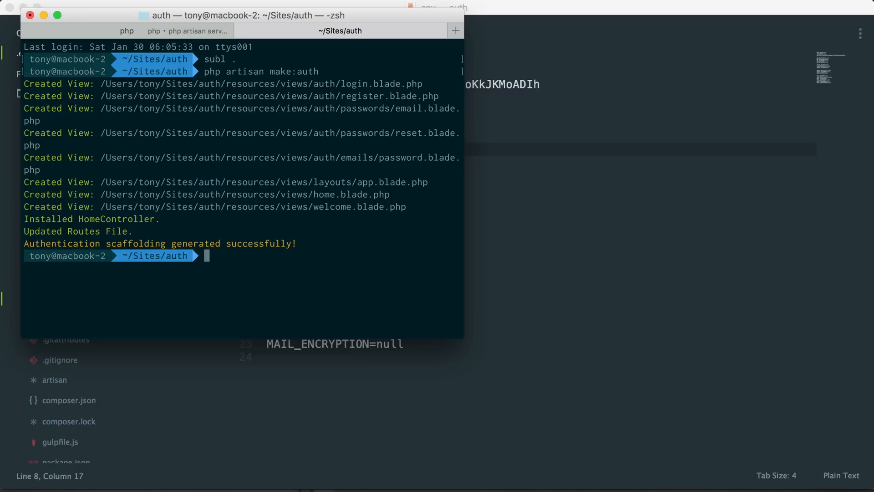
pyautogui.moveTo(576, 197)
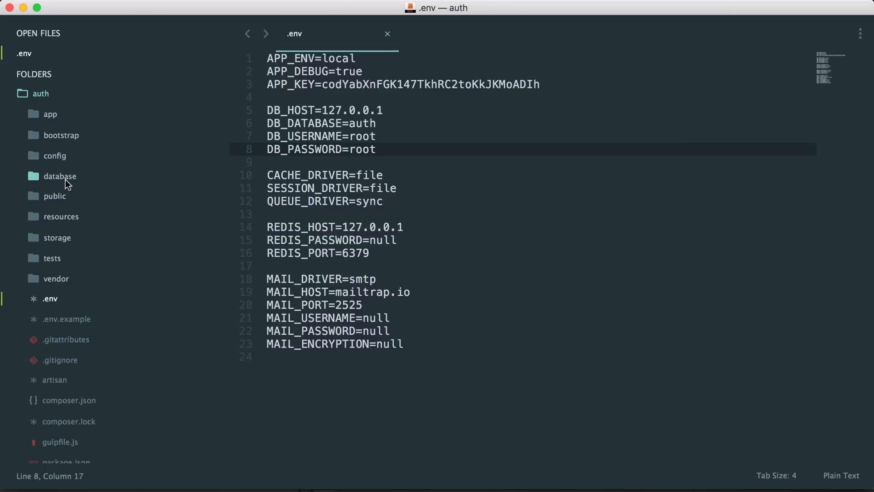
pyautogui.click(60, 176)
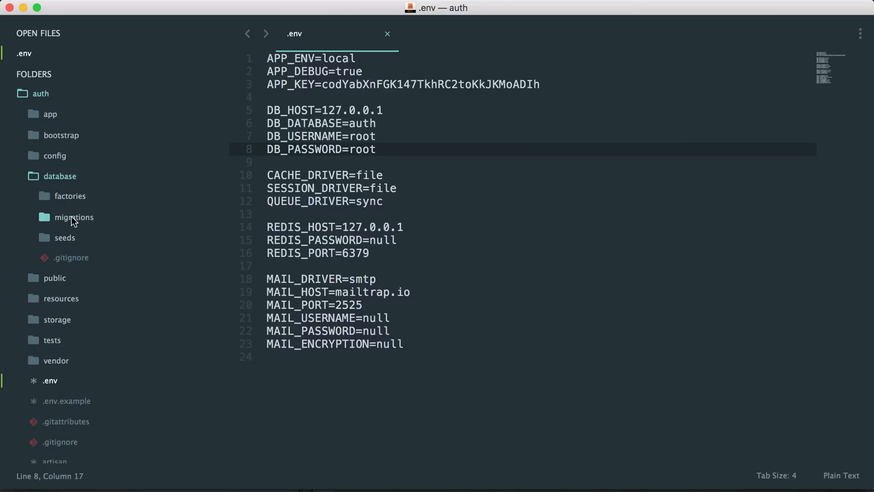
pyautogui.click(72, 217)
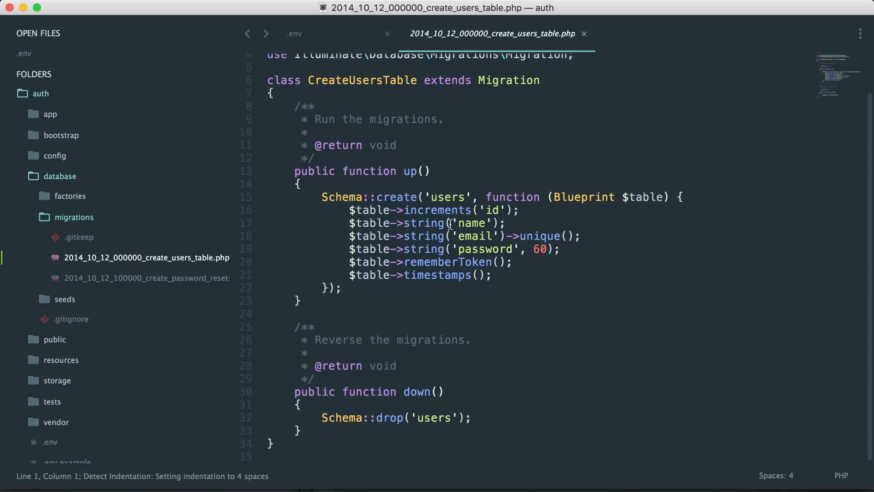
pyautogui.click(147, 278)
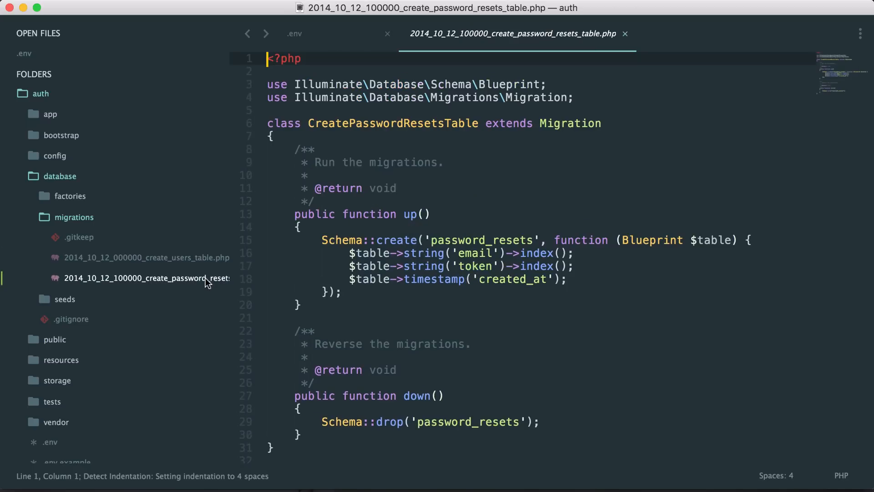
pyautogui.moveTo(80, 226)
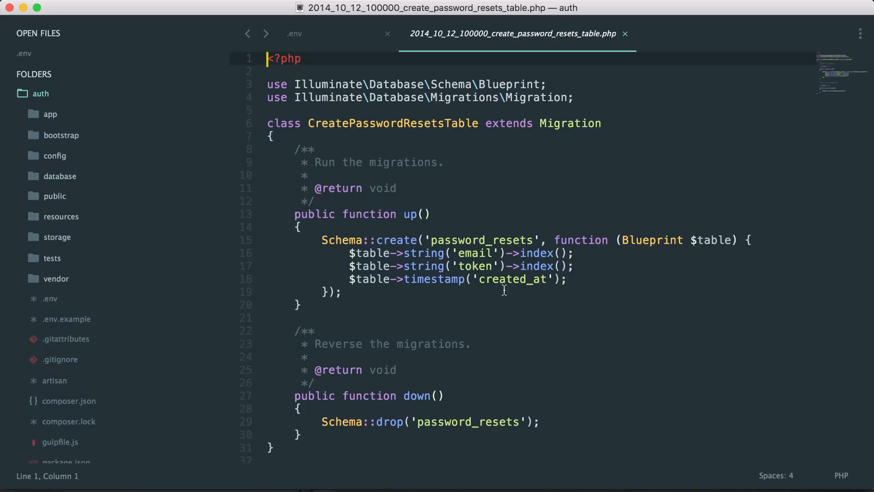
pyautogui.click(293, 33)
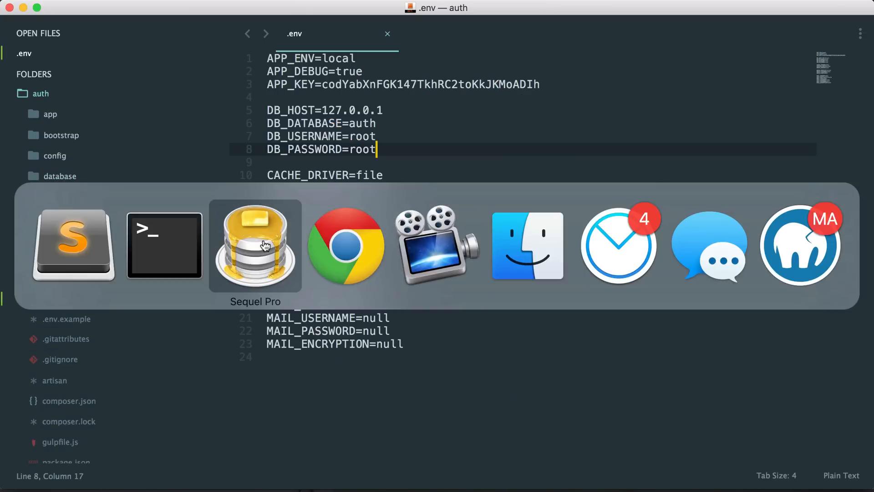
# Step: Change DB_HOST in .env to 'localhost' and run the migrations
pyautogui.click(255, 246)
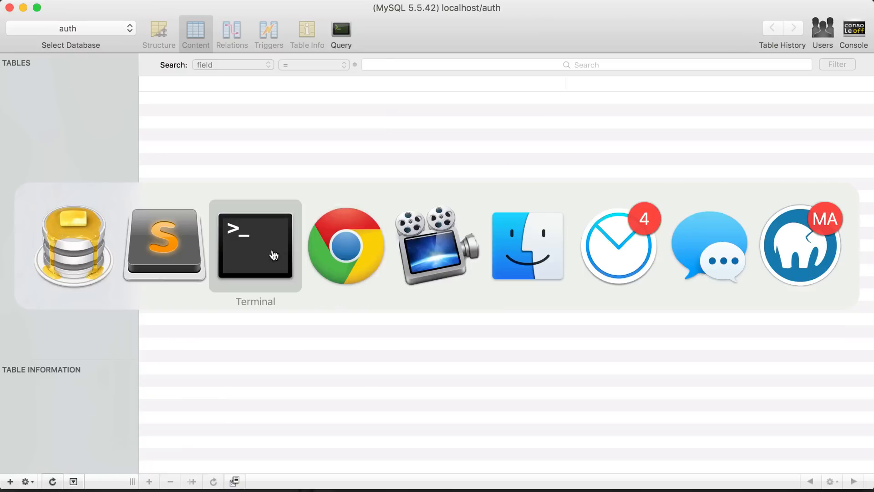
pyautogui.click(255, 245)
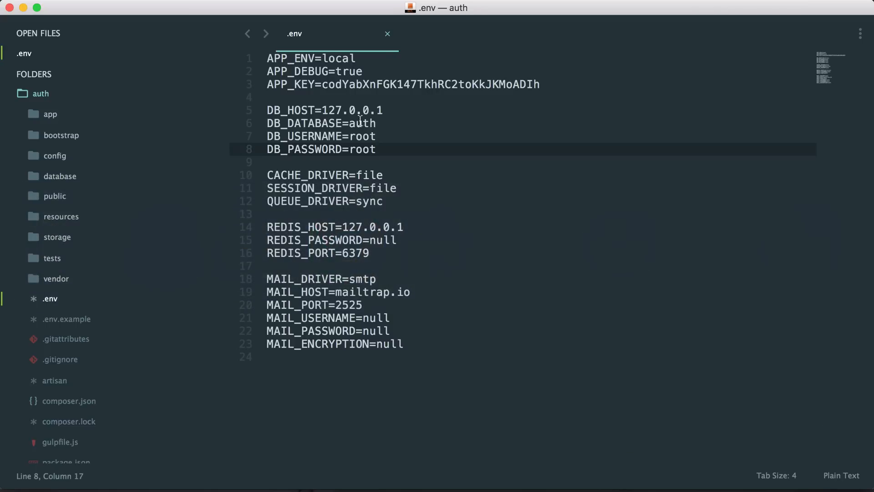
pyautogui.write('l')
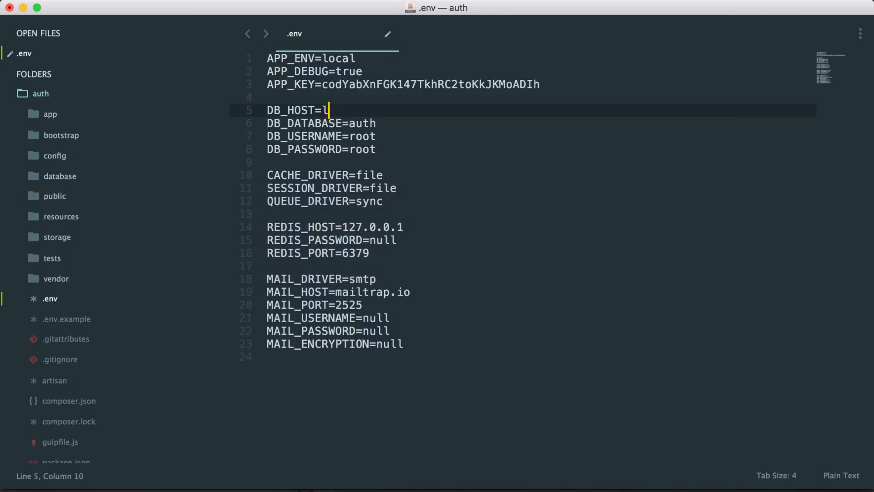
pyautogui.write('ocalhost')
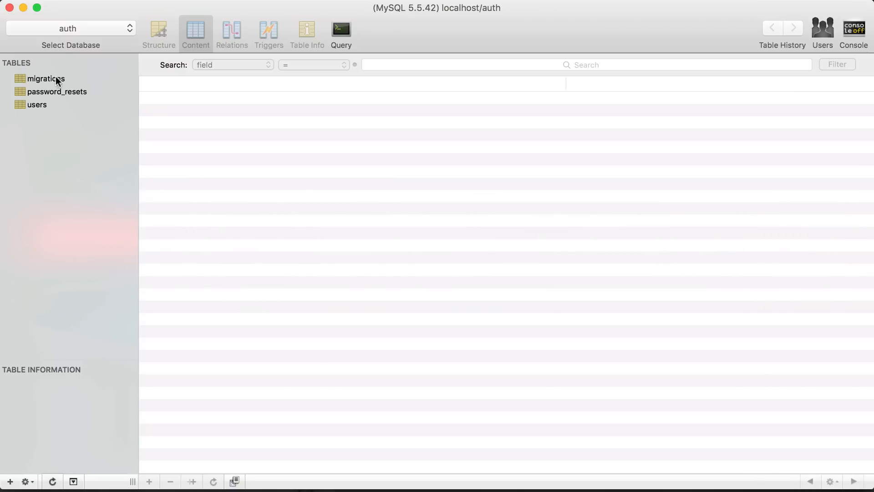
# Step: Inspect the migrations table's two entries and the empty users table in Sequel Pro
pyautogui.click(46, 78)
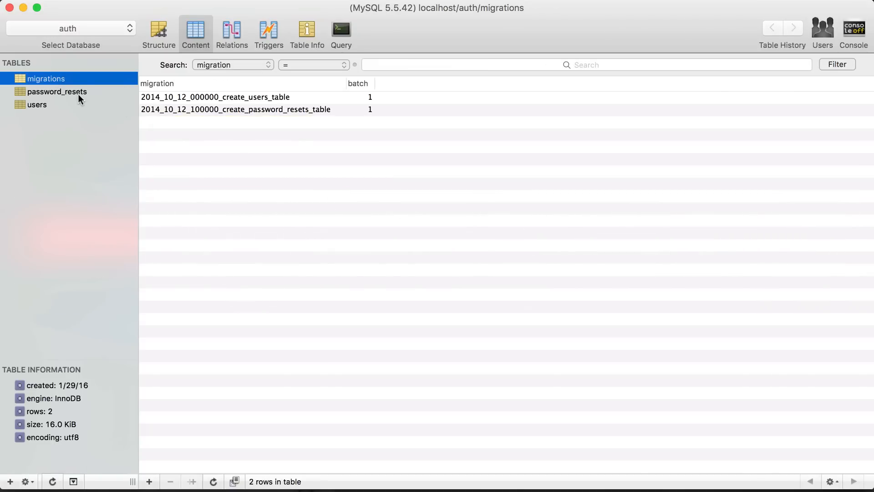
pyautogui.click(37, 104)
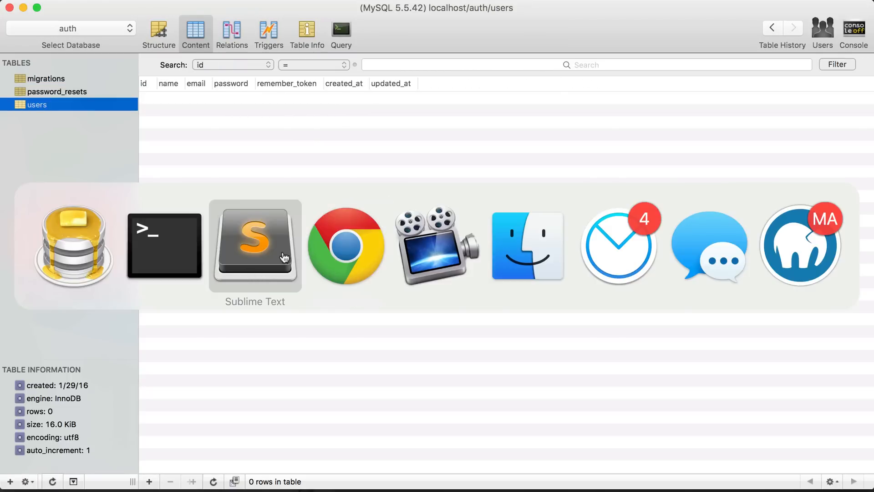
pyautogui.click(346, 246)
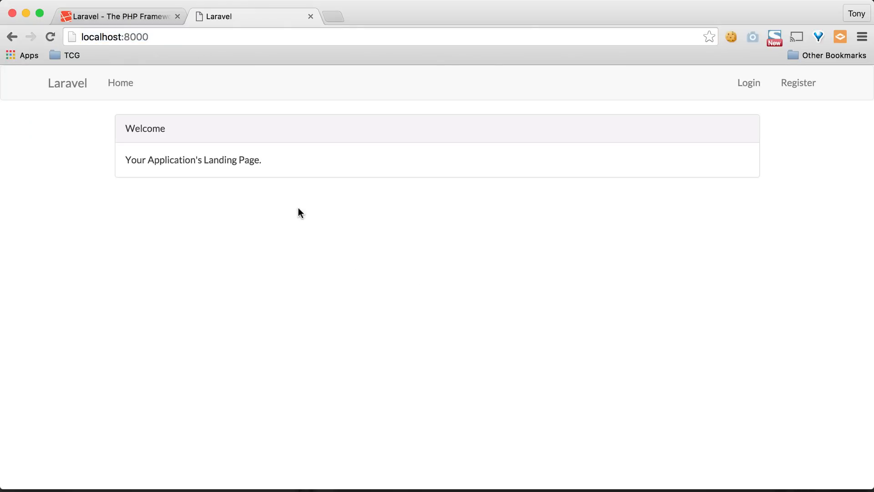
pyautogui.moveTo(748, 83)
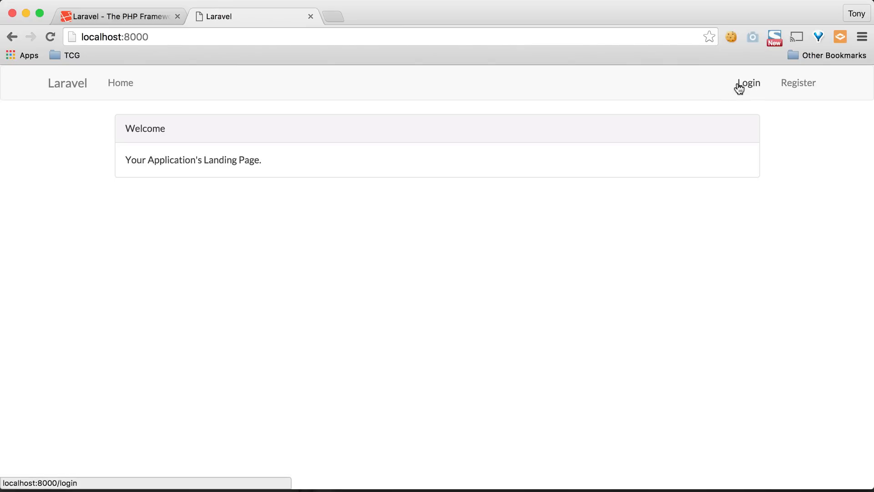
# Step: Follow the top navigation link from the localhost:8000 landing page
pyautogui.click(797, 82)
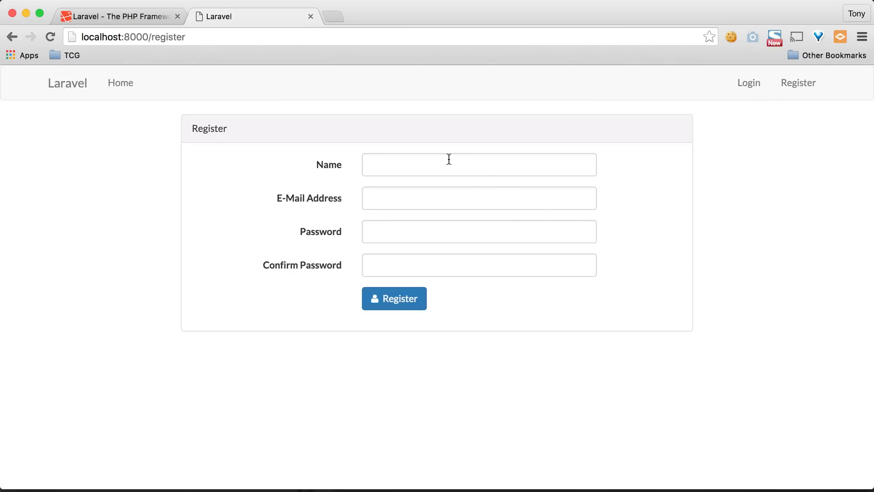
pyautogui.write('J')
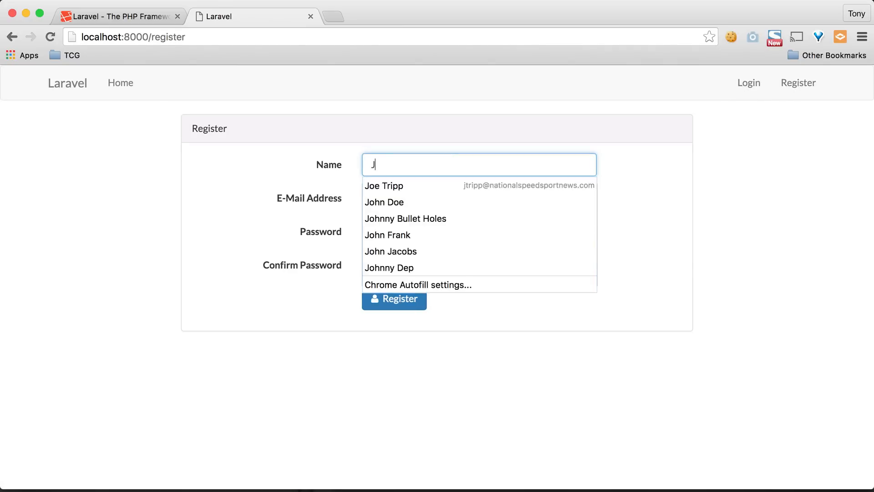
pyautogui.click(384, 202)
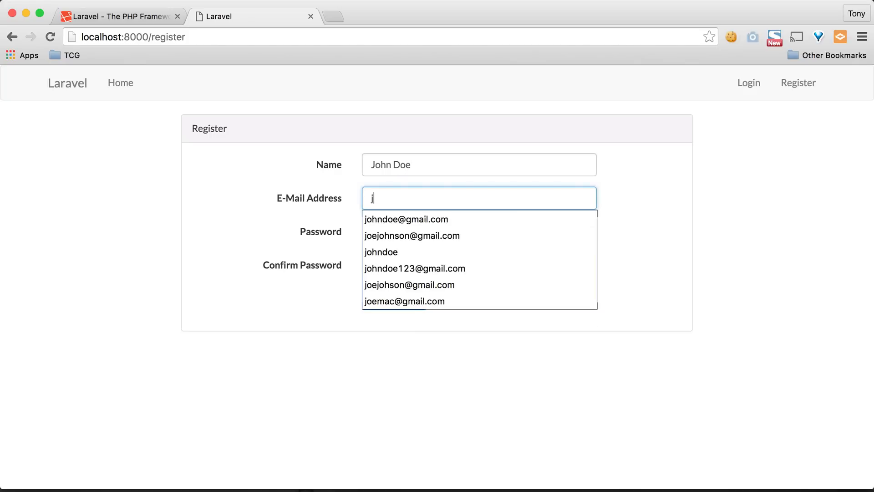
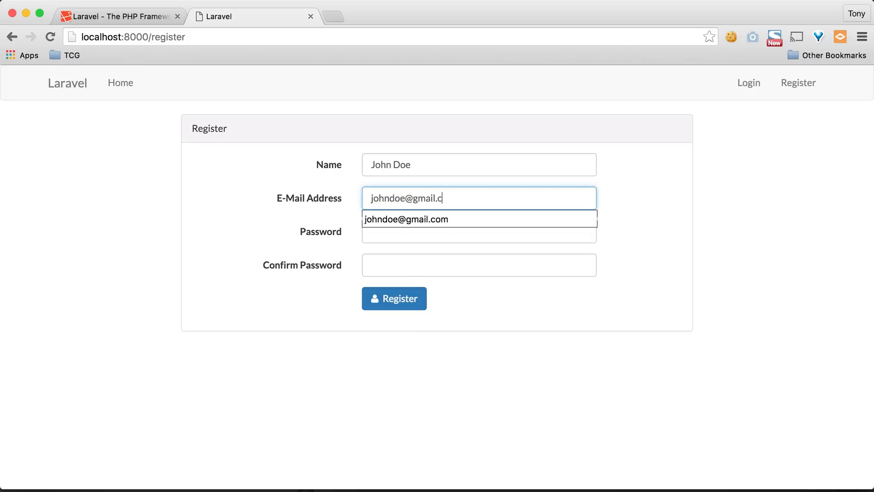
pyautogui.write('•••')
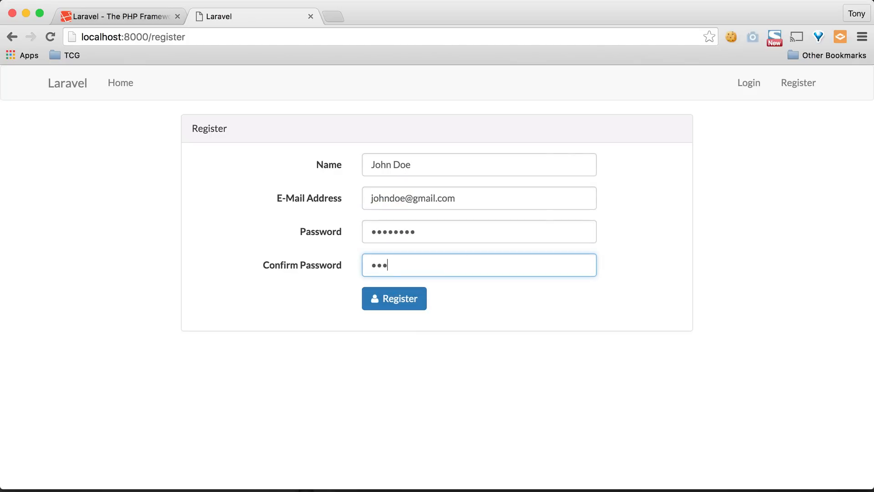
pyautogui.write('•')
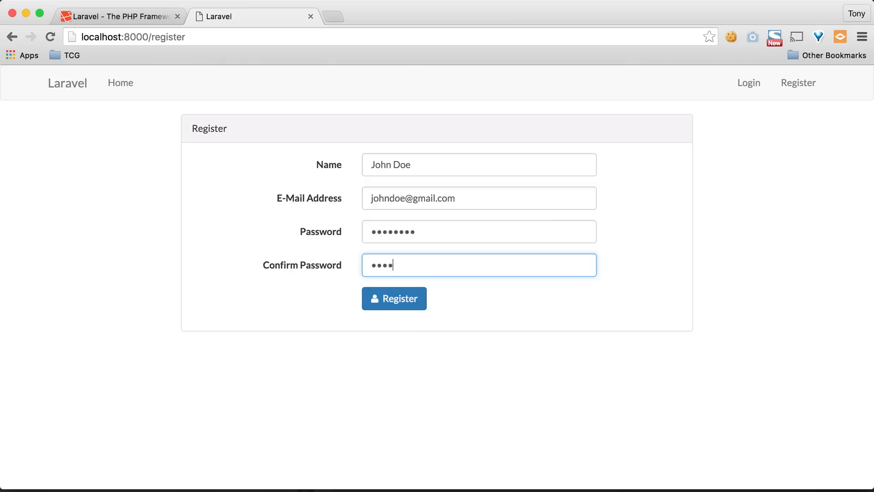
pyautogui.click(393, 298)
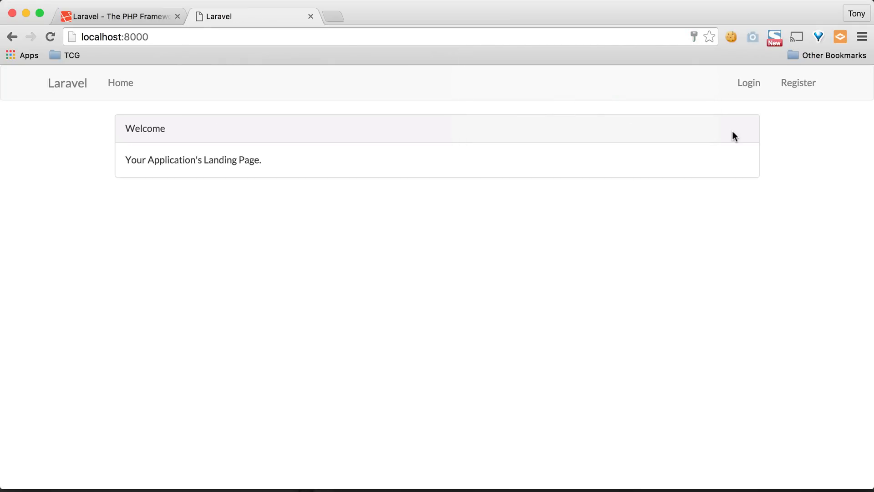
pyautogui.moveTo(798, 82)
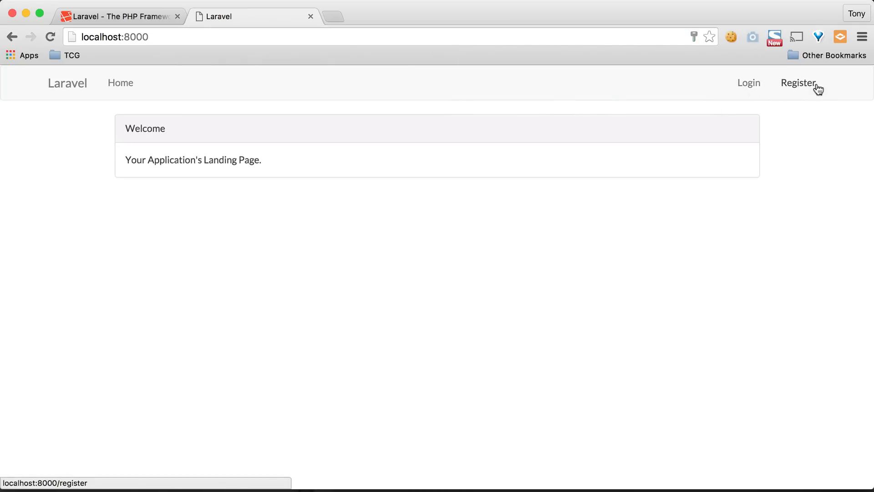
pyautogui.moveTo(748, 83)
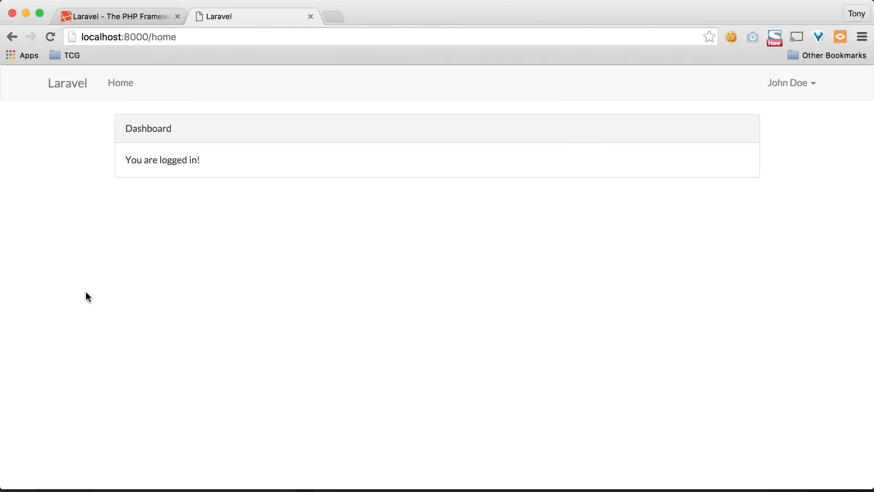
pyautogui.moveTo(765, 101)
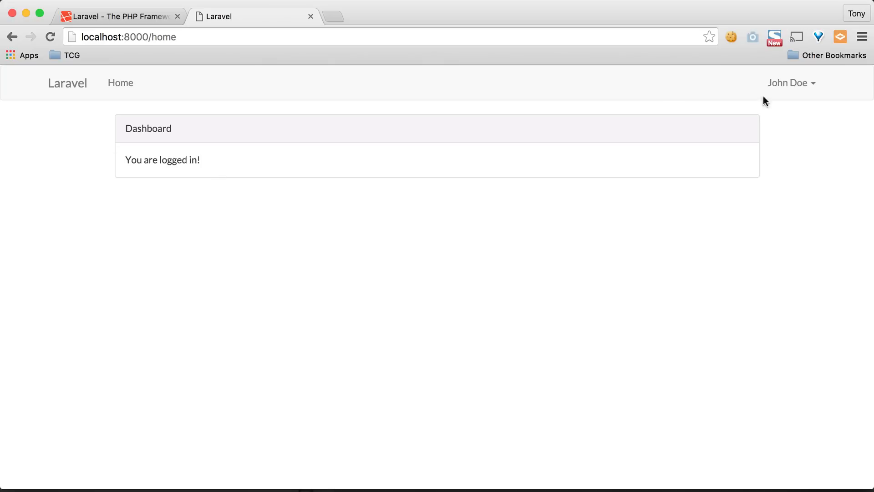
# Step: Log John Doe out from the navbar user dropdown
pyautogui.click(788, 82)
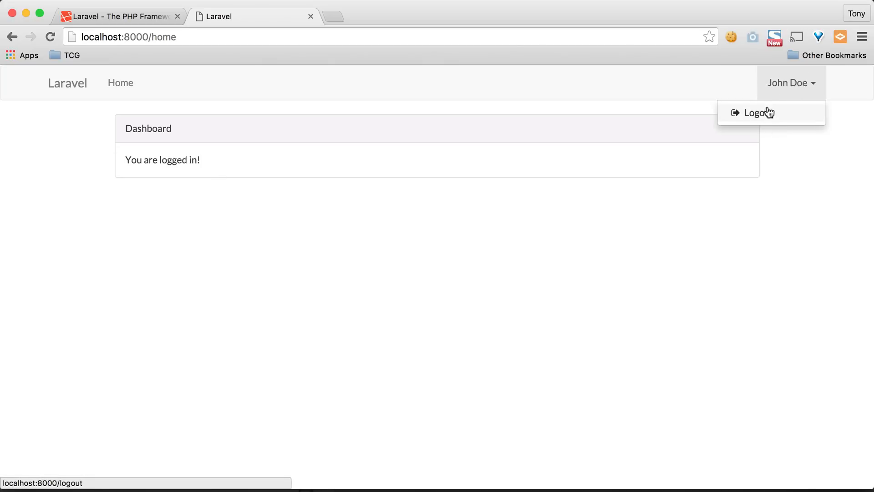
pyautogui.click(757, 112)
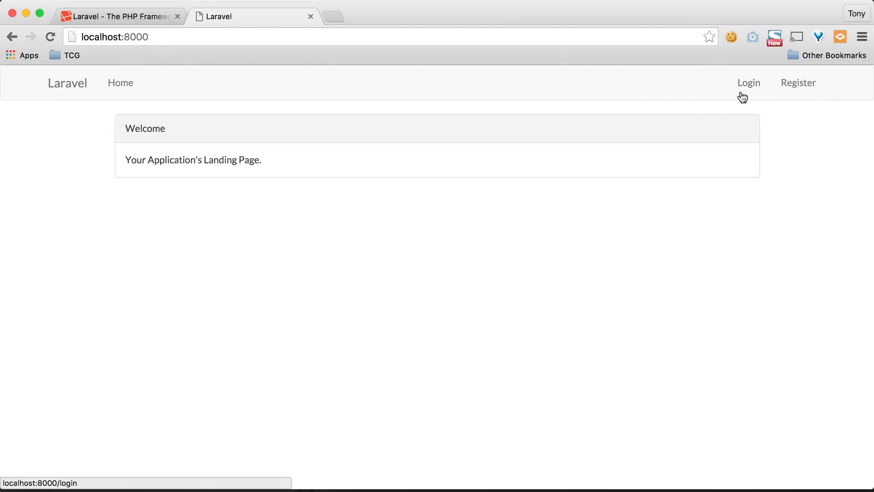
pyautogui.moveTo(696, 158)
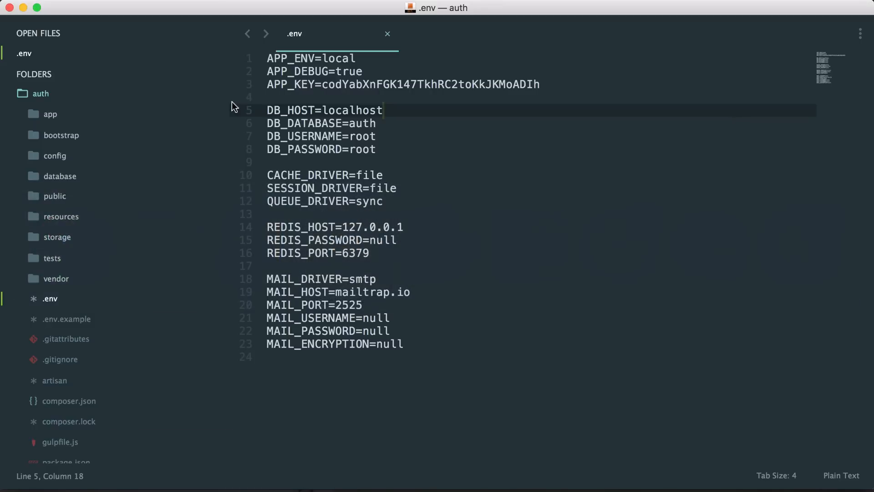
# Step: Open routes.php from the app > Http folder in the sidebar
pyautogui.click(50, 114)
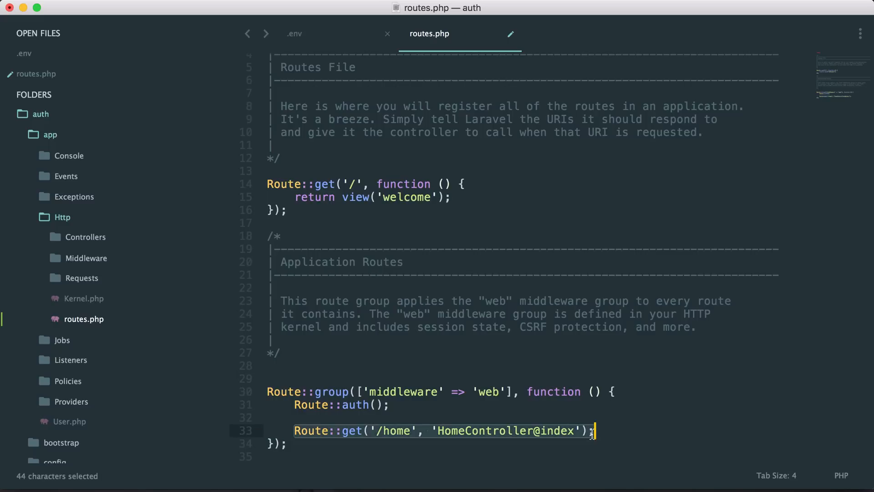
pyautogui.moveTo(450, 405)
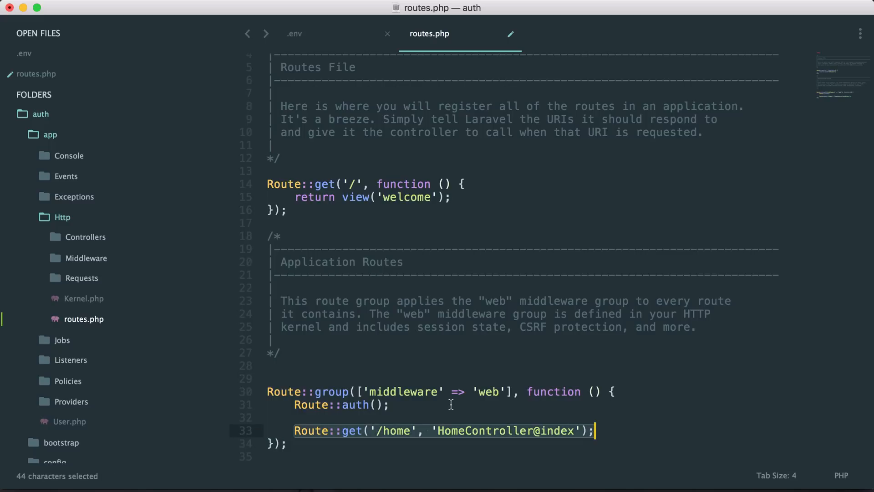
pyautogui.moveTo(353, 186)
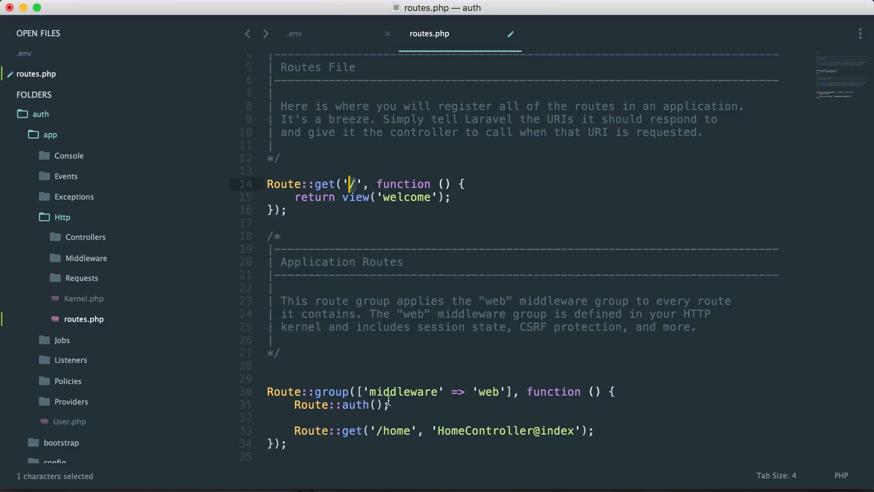
pyautogui.moveTo(405, 399)
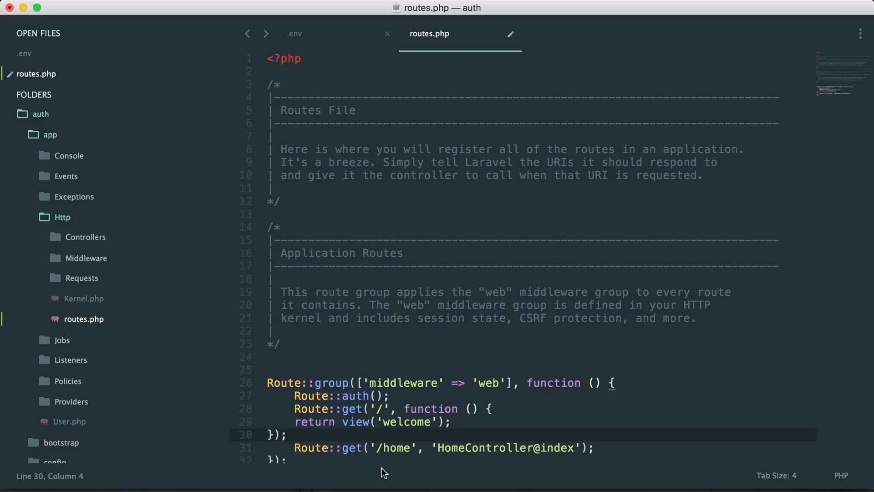
# Step: Indent the welcome route's body inside the web middleware group and save routes.php
pyautogui.moveTo(295, 422); pyautogui.dragTo(296, 435)
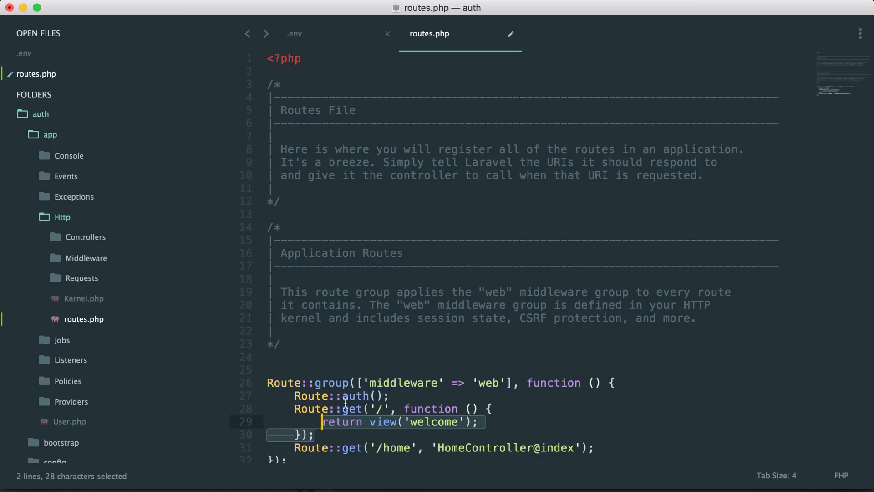
pyautogui.press('cmd+s')
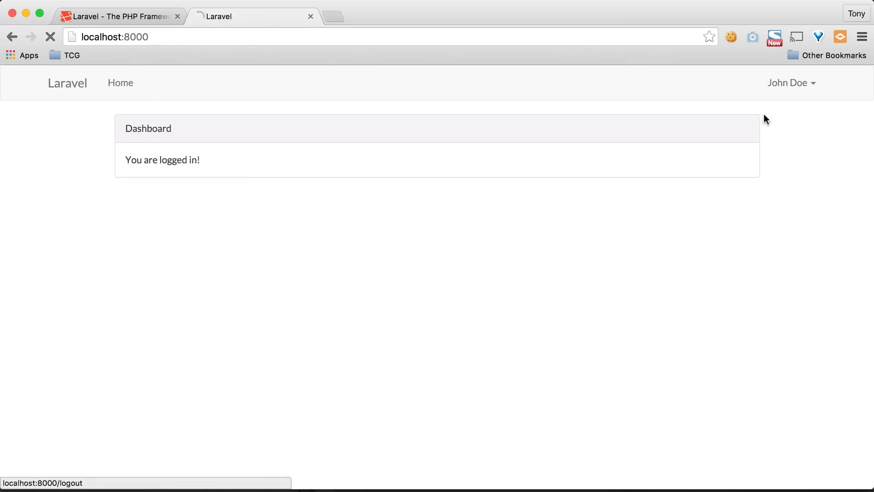
# Step: Log back in as John Doe using the saved email suggestion
pyautogui.click(786, 83)
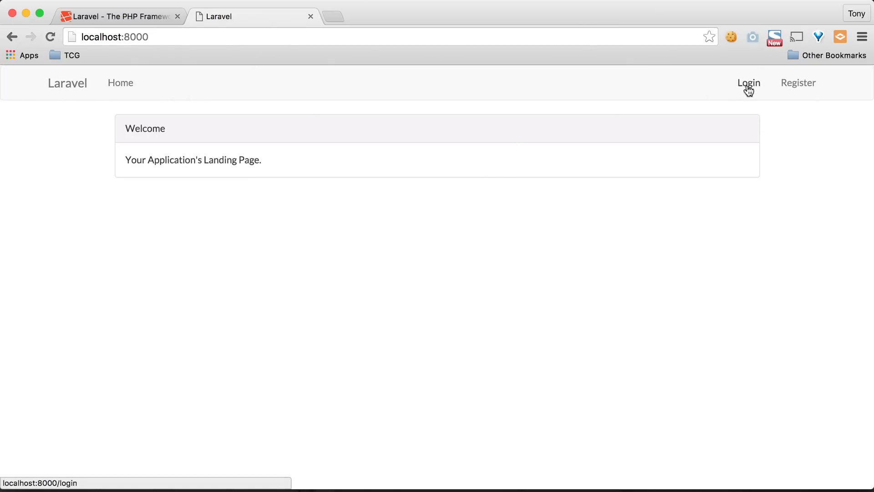
pyautogui.write('john')
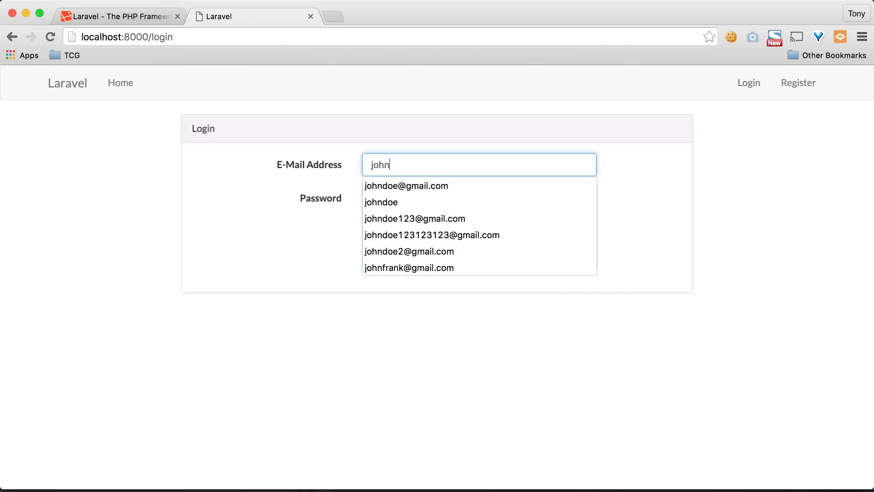
pyautogui.click(405, 185)
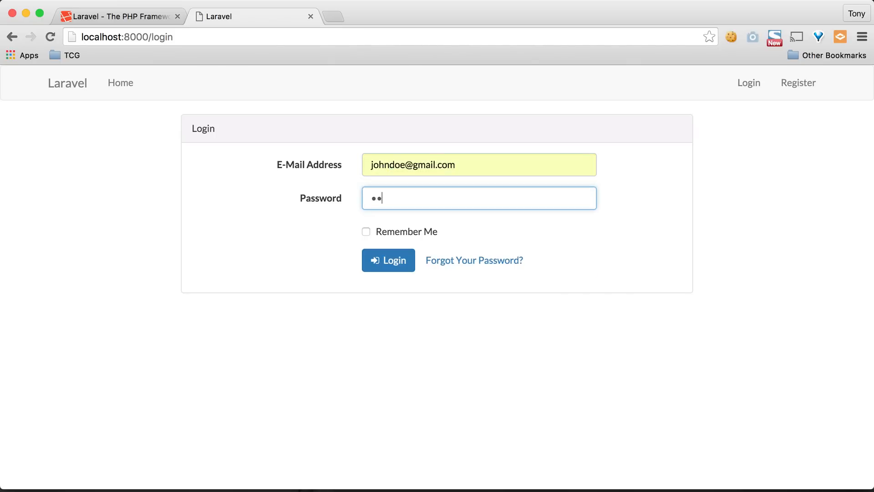
pyautogui.click(388, 260)
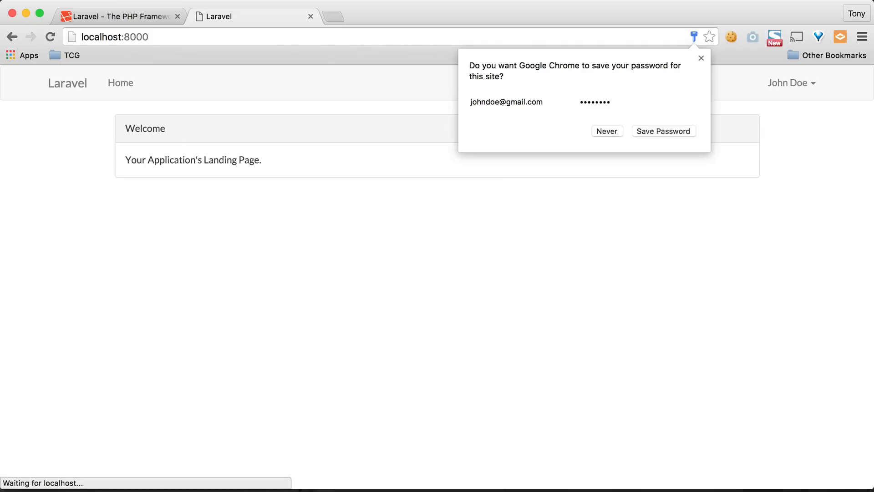
# Step: Dismiss the save-password prompt and log John Doe out from the user dropdown
pyautogui.click(607, 132)
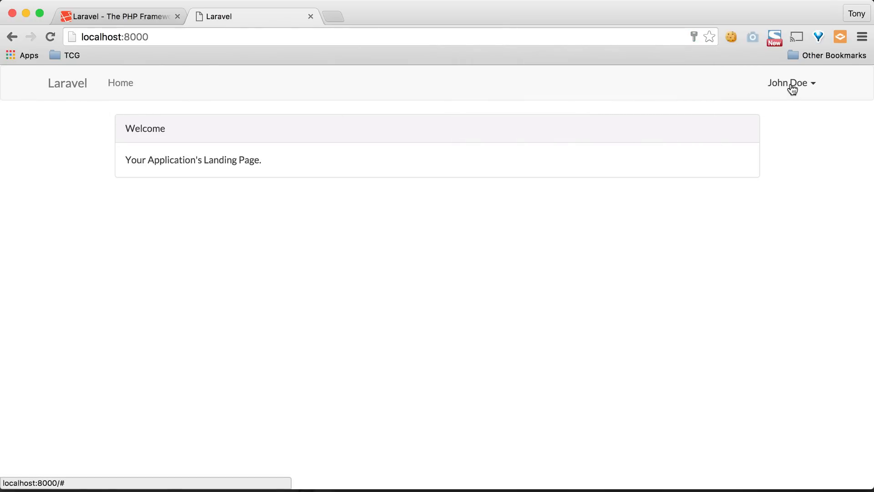
pyautogui.click(790, 82)
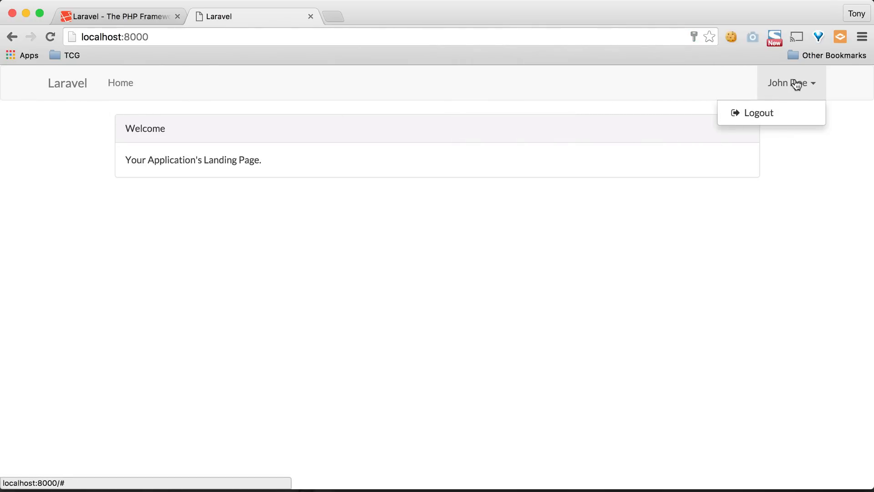
pyautogui.click(119, 82)
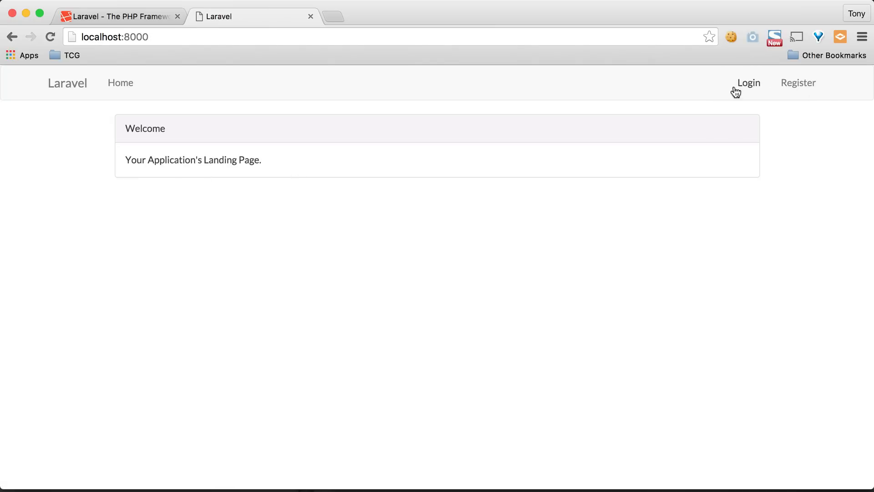
# Step: Log in as John Doe to reach the /home Dashboard showing 'You are logged in!'
pyautogui.click(749, 83)
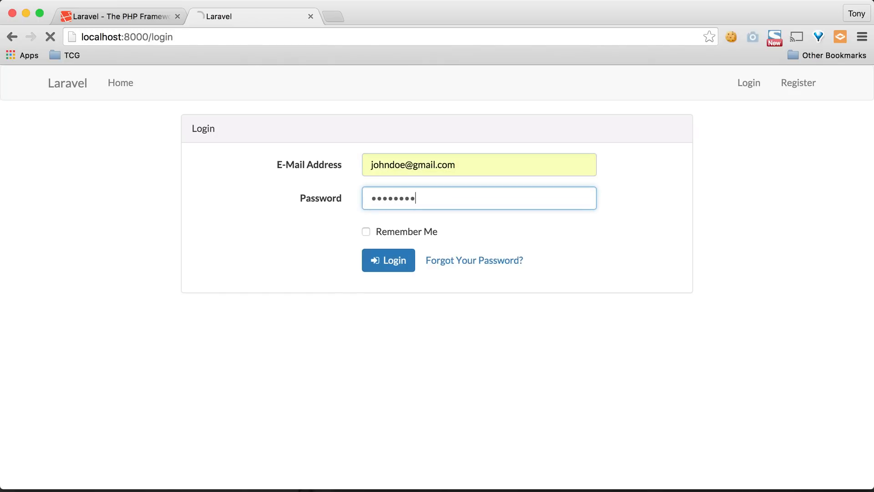
pyautogui.click(388, 260)
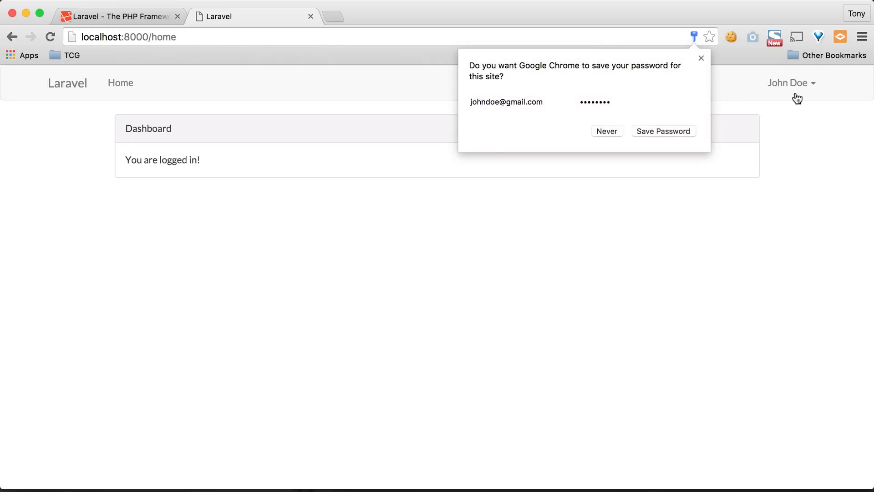